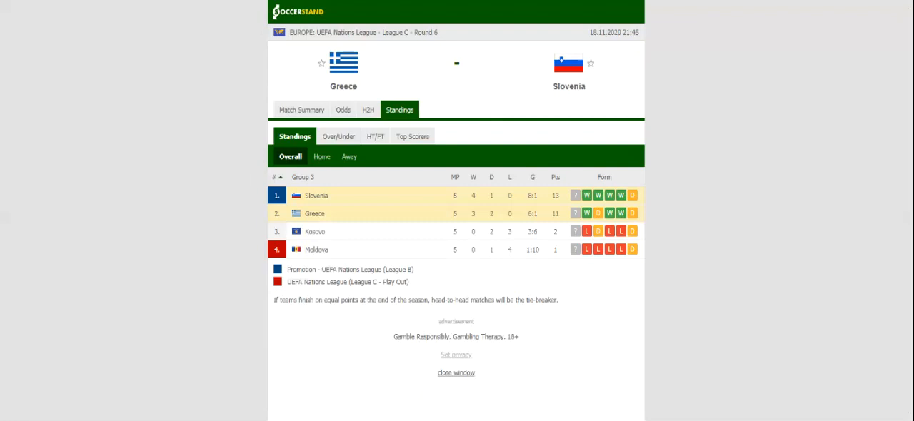
# Show the H2H comparison of Greece and Slovenia with their recent matches and direct meetings
pyautogui.click(368, 109)
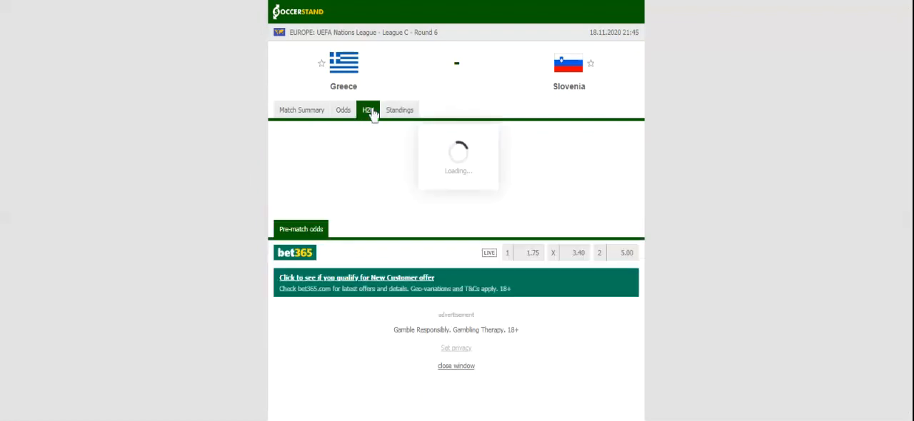
pyautogui.click(369, 109)
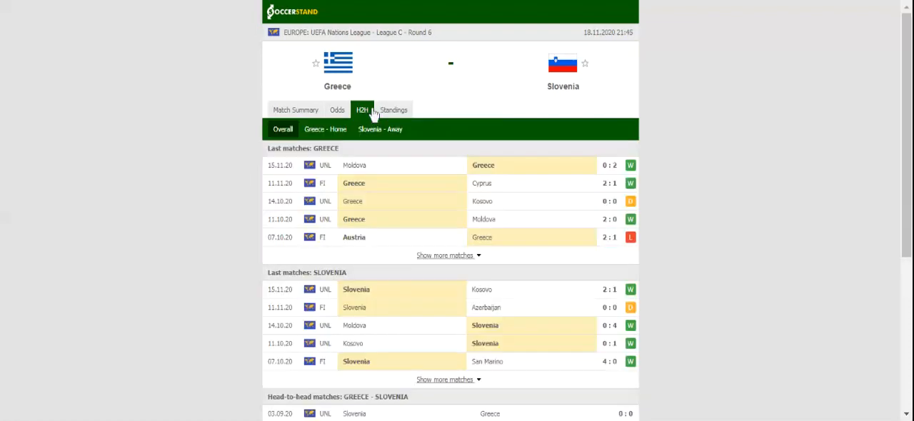